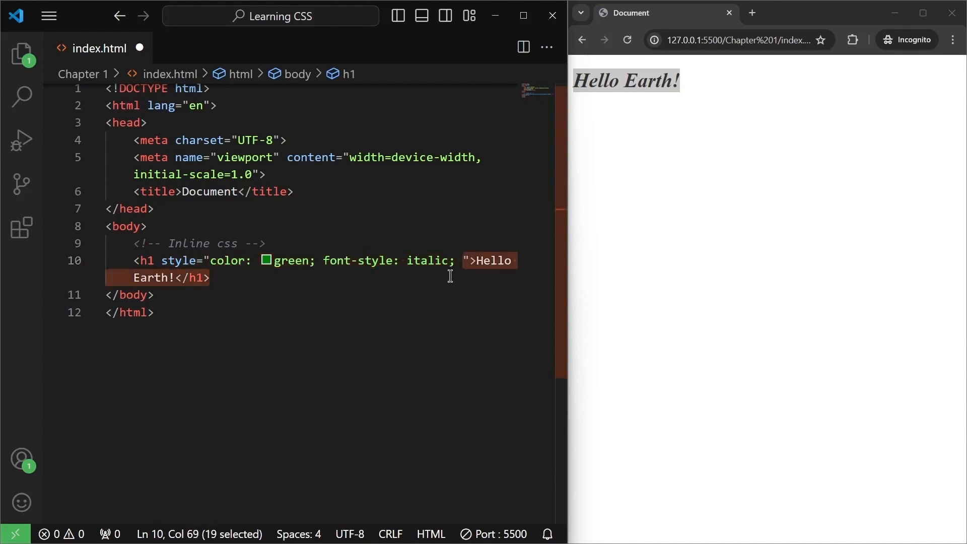
Step: Place the caret inside the Hello Earth! heading line to edit its inline style
click(462, 260)
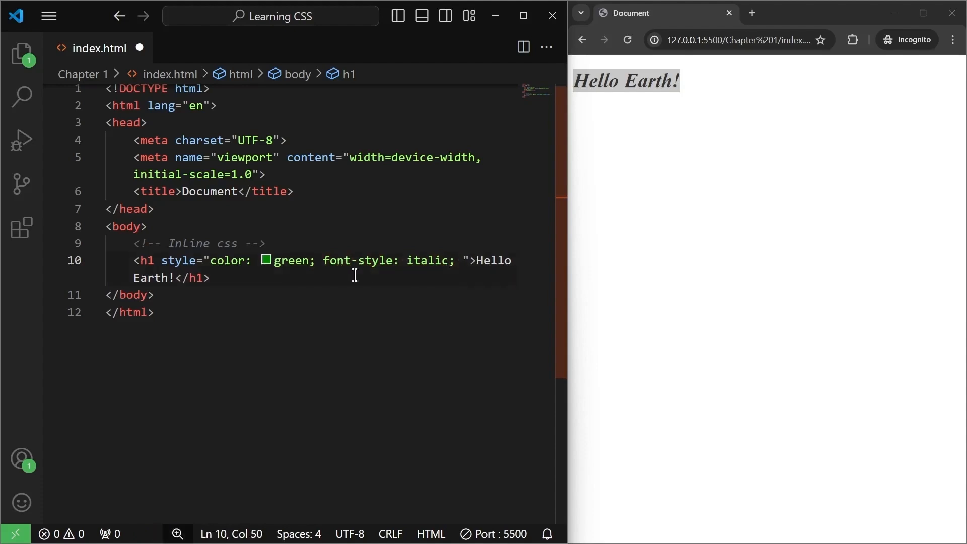
mouse_move(364, 260)
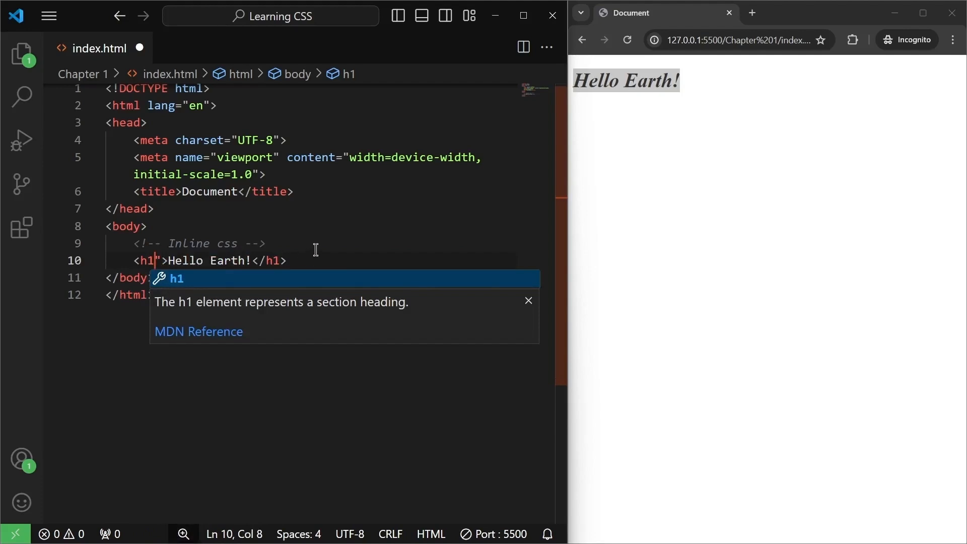
Step: Restore the inline green italic style on the Hello Earth! h1 and comment the line out
text(style="color: green; font-style: italic; ")
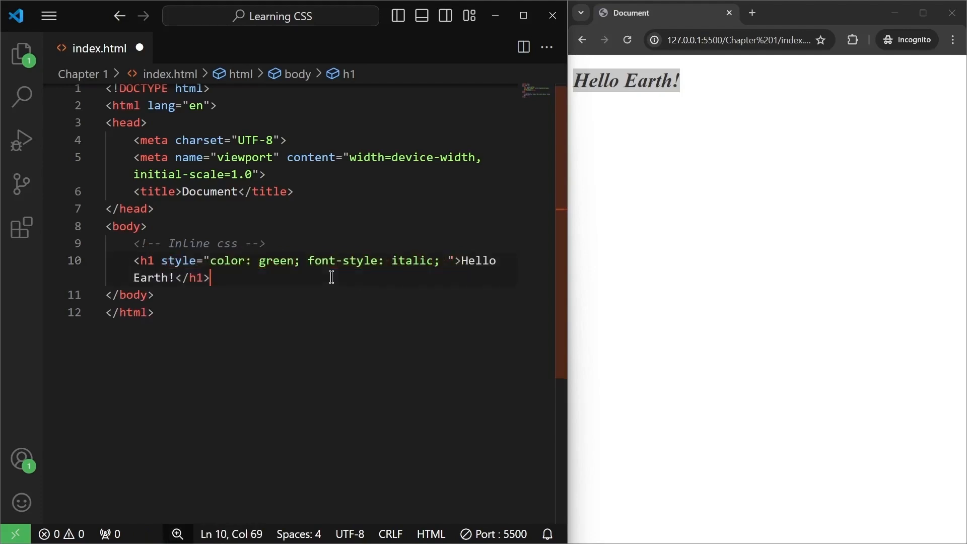
key(ctrl+/)
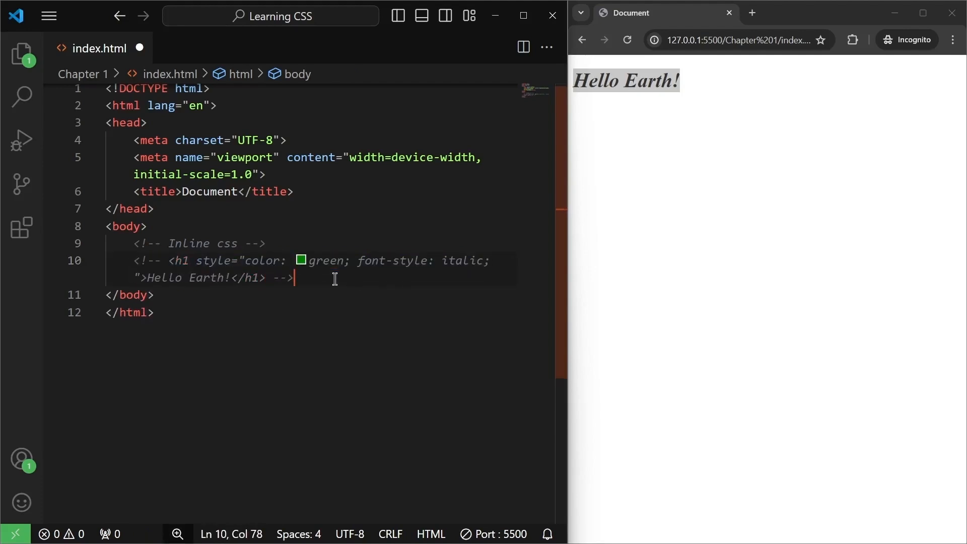
key(Enter)
text(<h1></h1>)
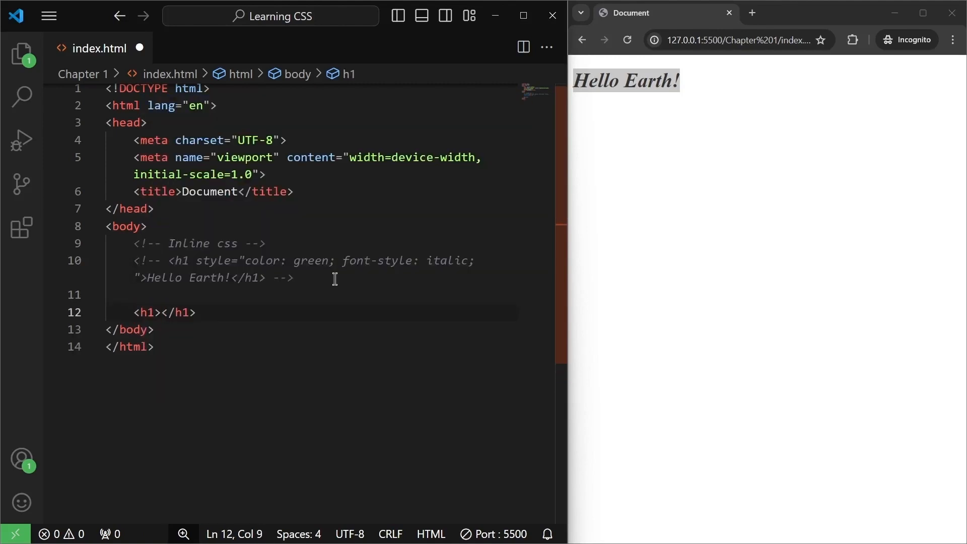
Step: Add a plain <h1>Hello Youtube!</h1> heading below the commented line
text(Hello Y)
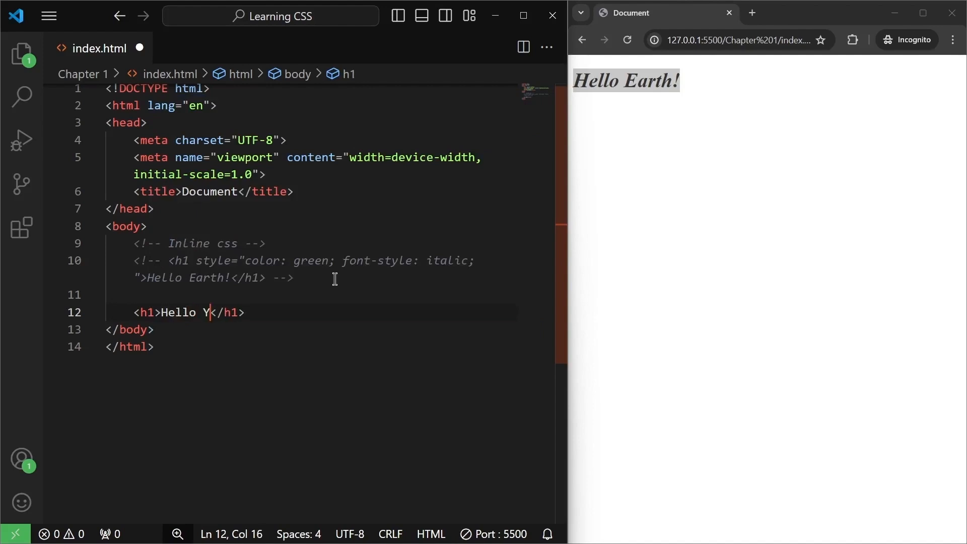
text(outube!)
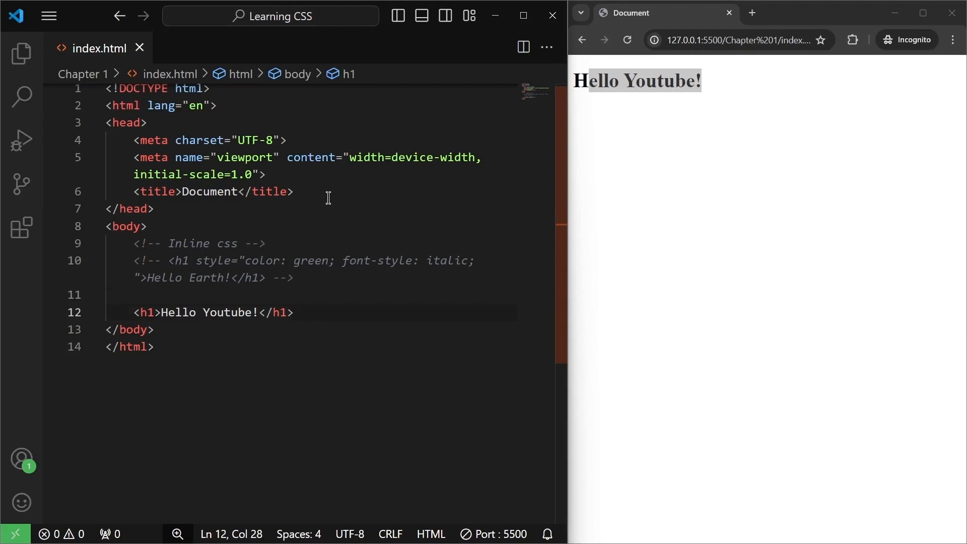
mouse_move(313, 314)
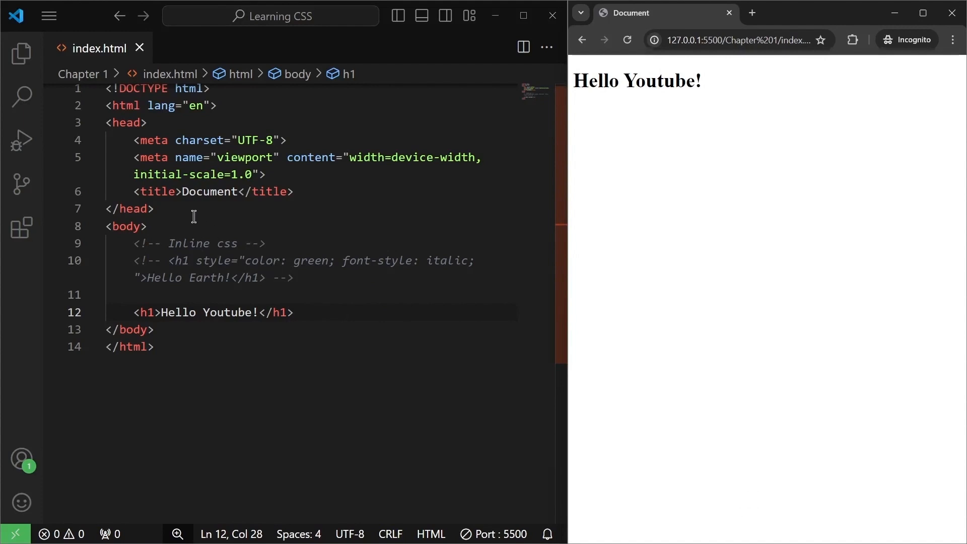
drag(133, 140, 265, 174)
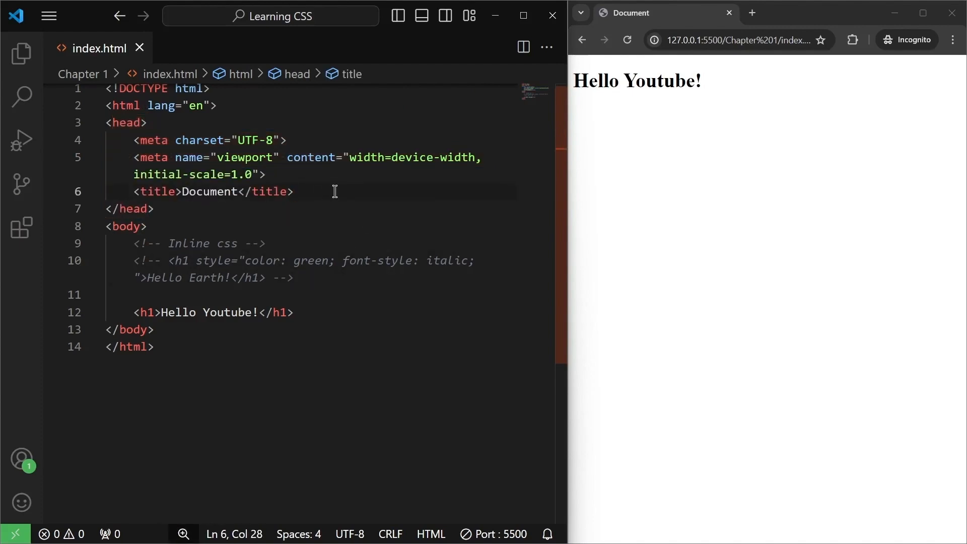
Step: Insert an empty <style></style> block after the title, with a blank line between the tags
key(enter)
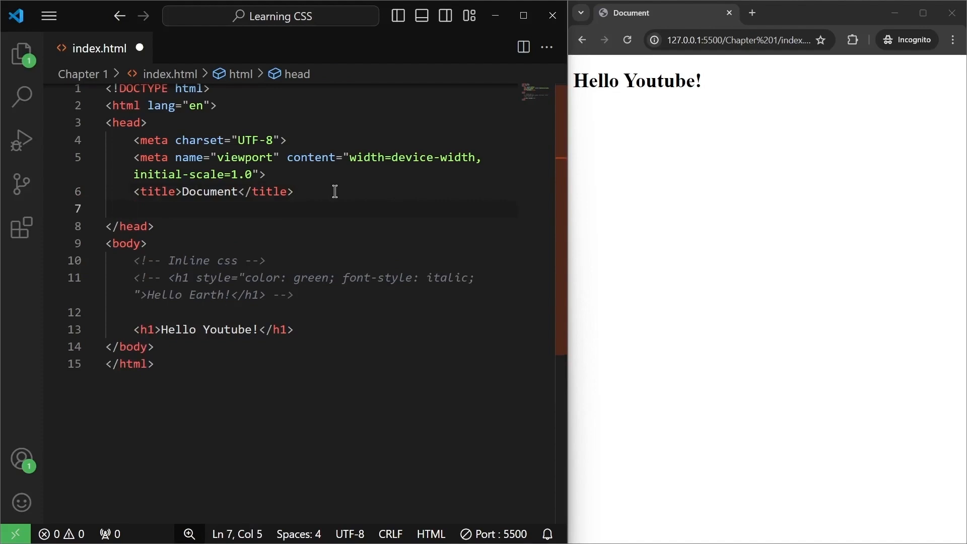
text(<style)
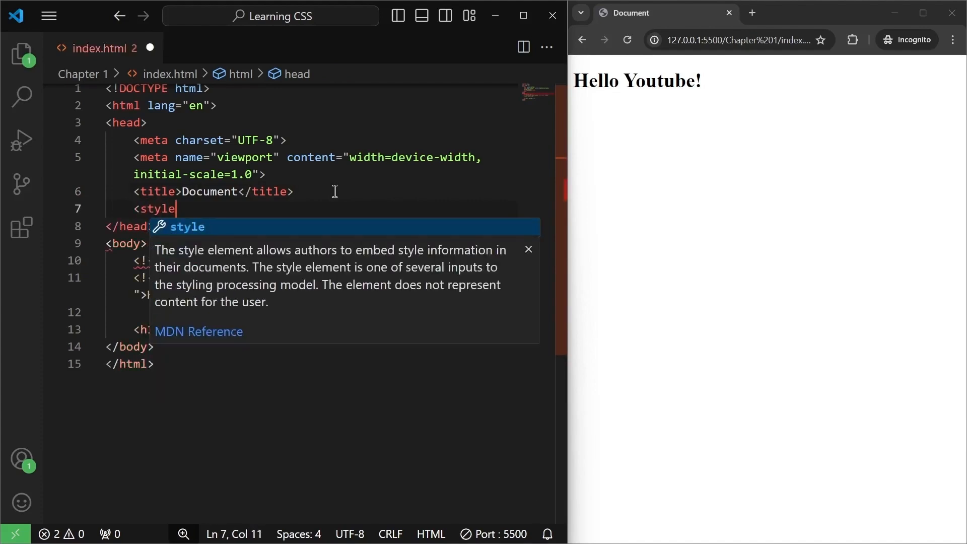
text(>)
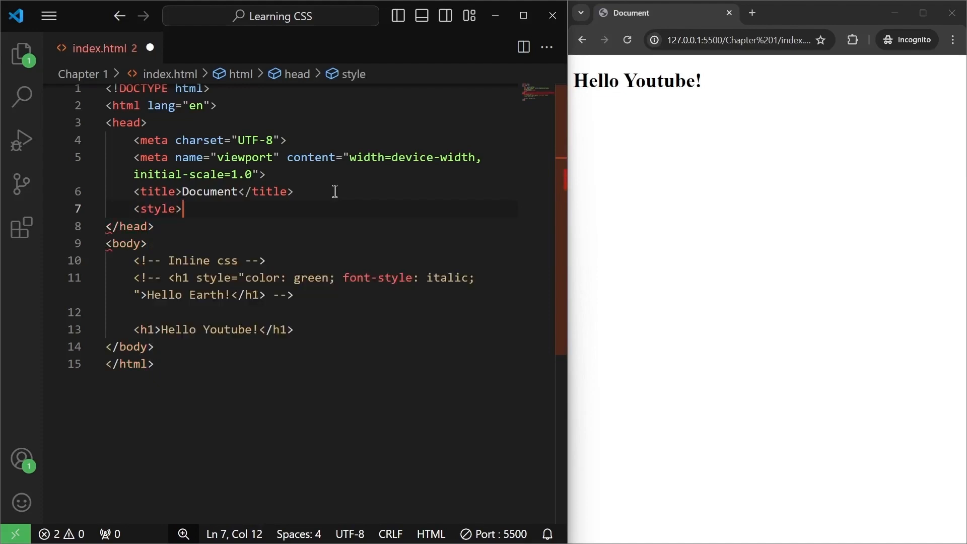
text(</style>)
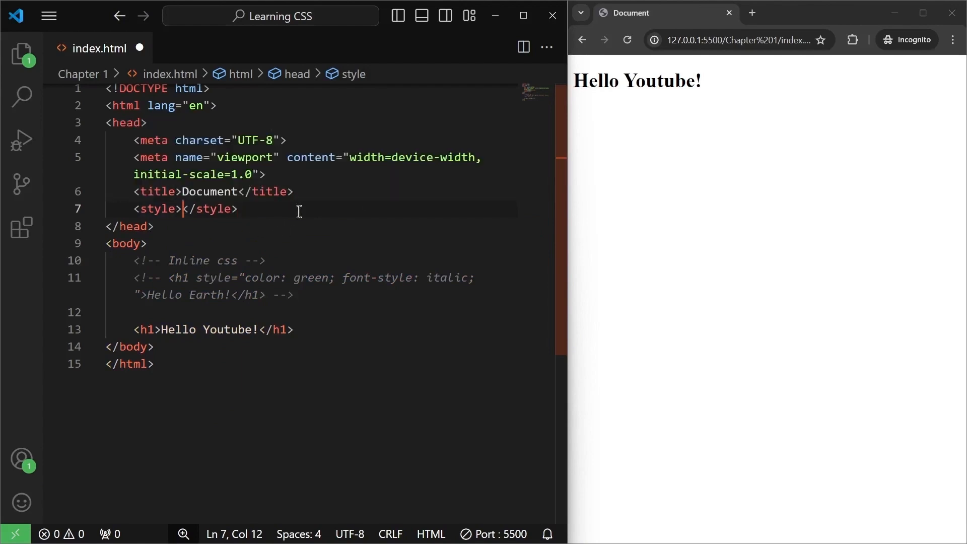
key(Enter)
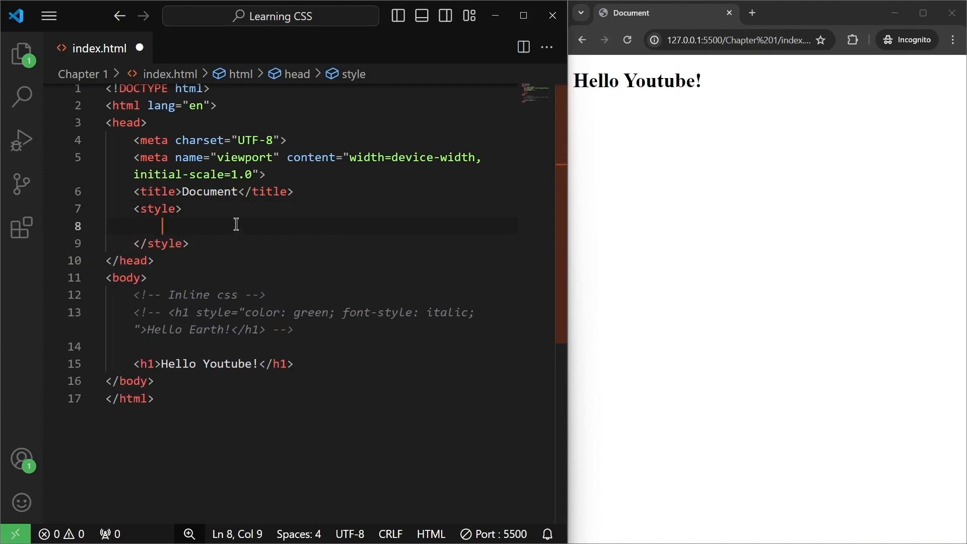
mouse_move(142, 369)
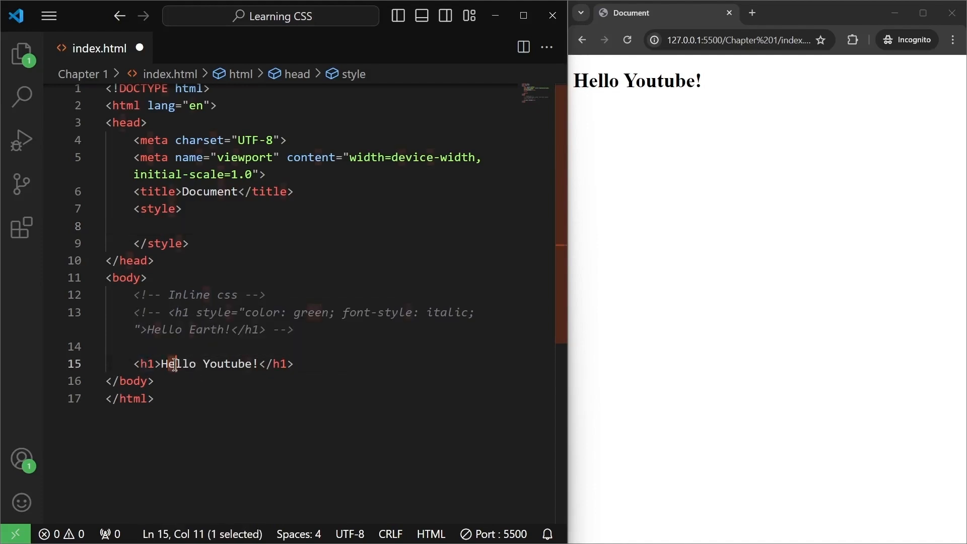
double_click(206, 364)
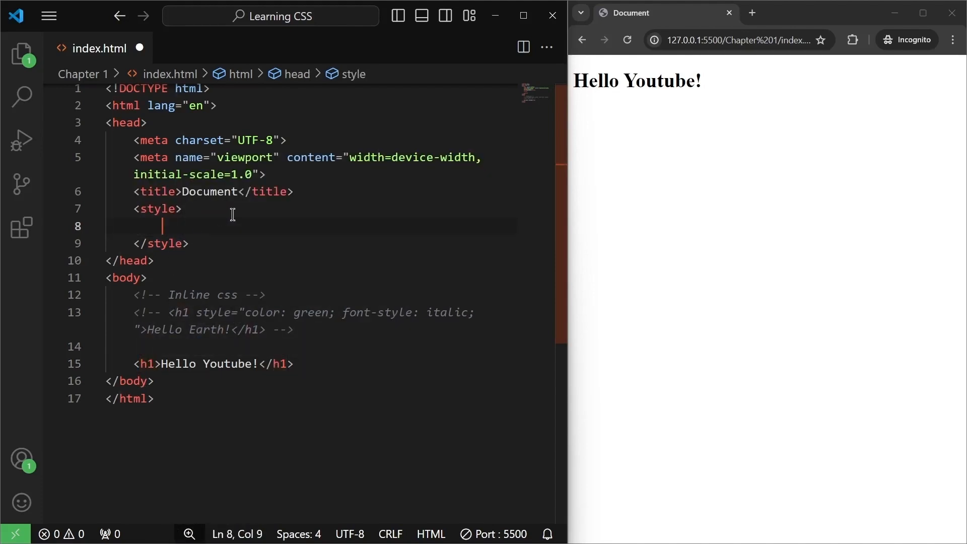
Step: Write an h1 { color: red; } rule in the style block so Hello Youtube! renders red
text(h1)
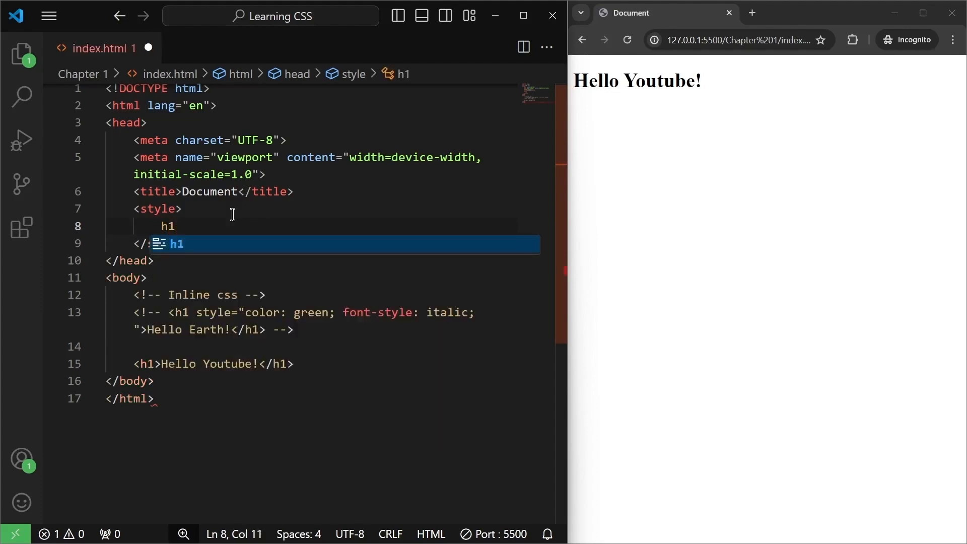
text({)
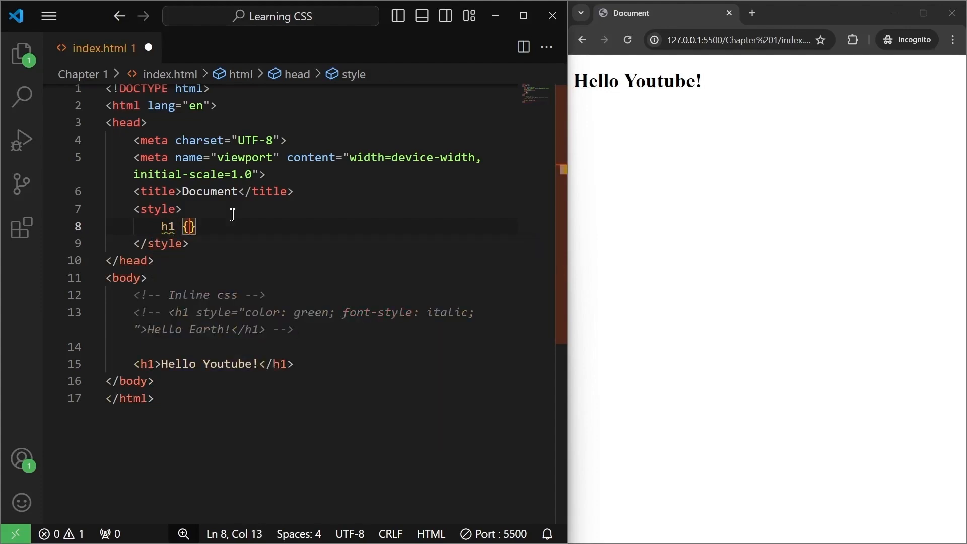
key(Enter)
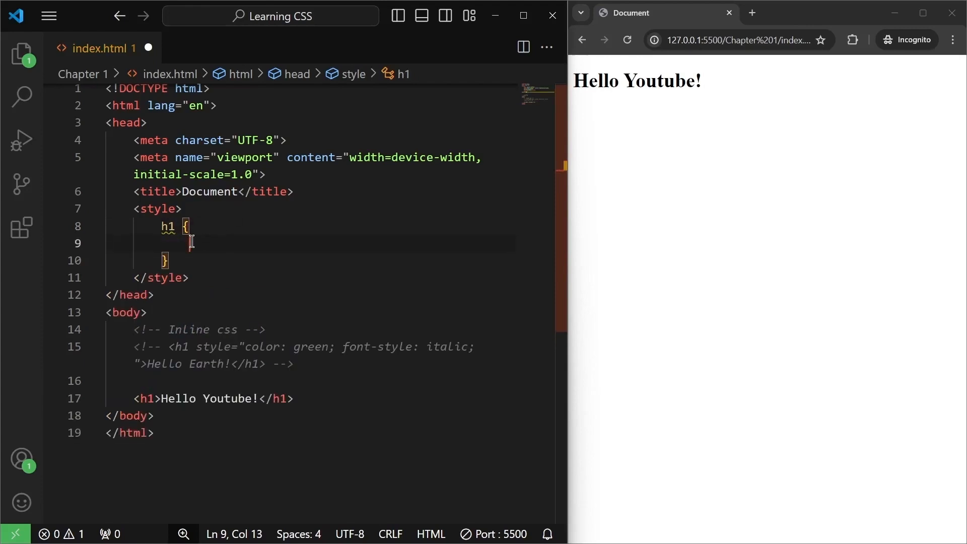
mouse_move(221, 249)
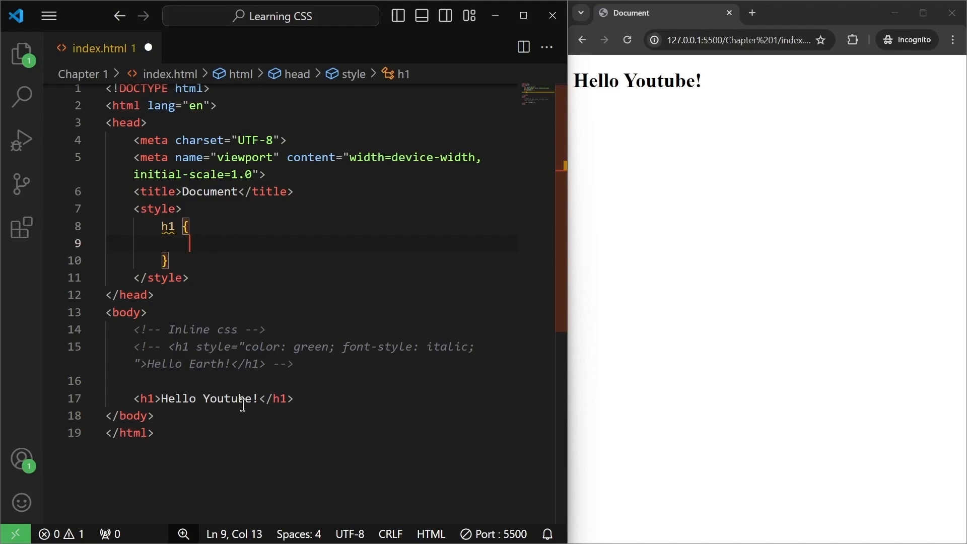
mouse_move(221, 231)
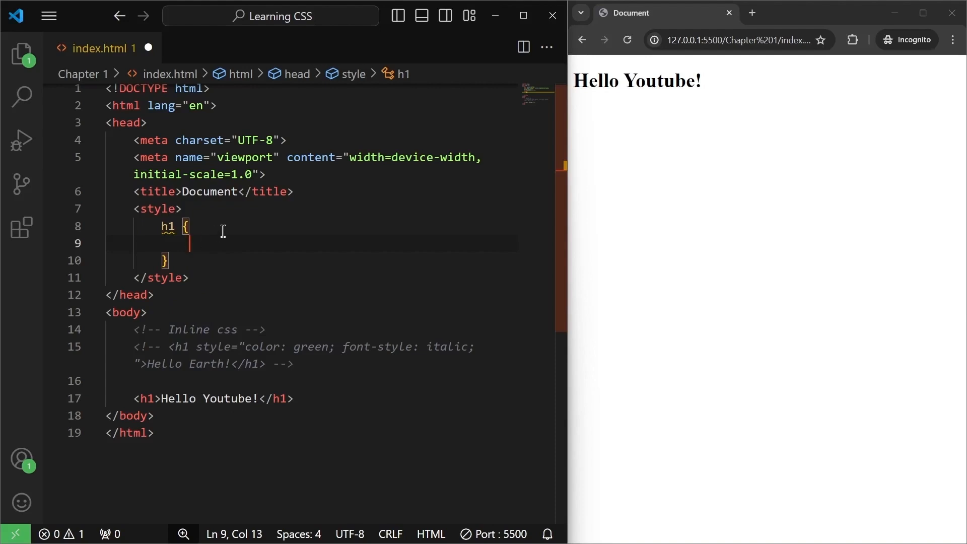
text(color: ;)
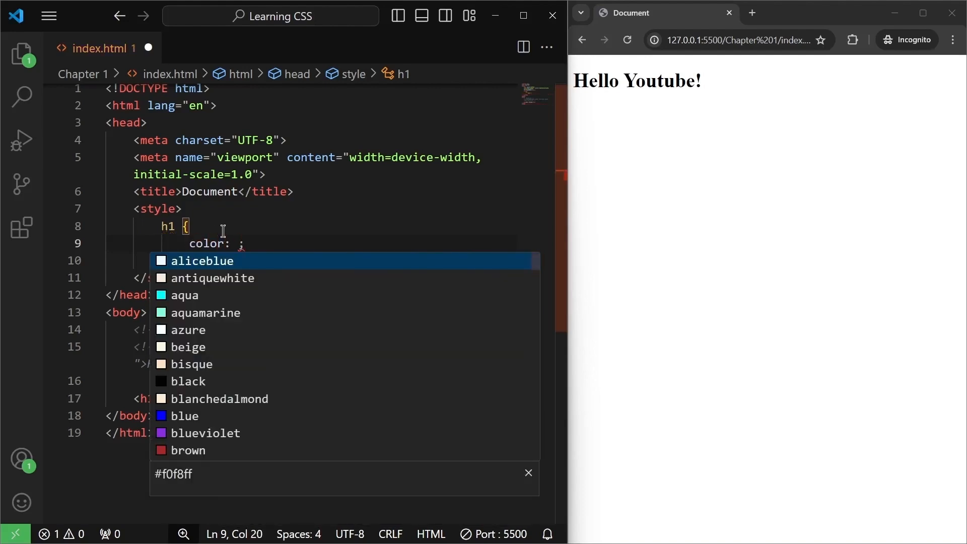
text(red)
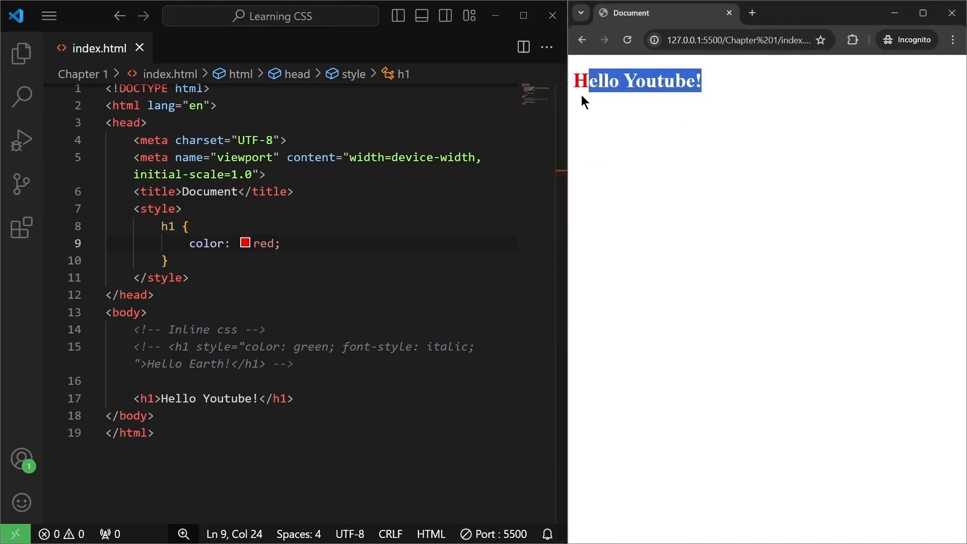
click(719, 85)
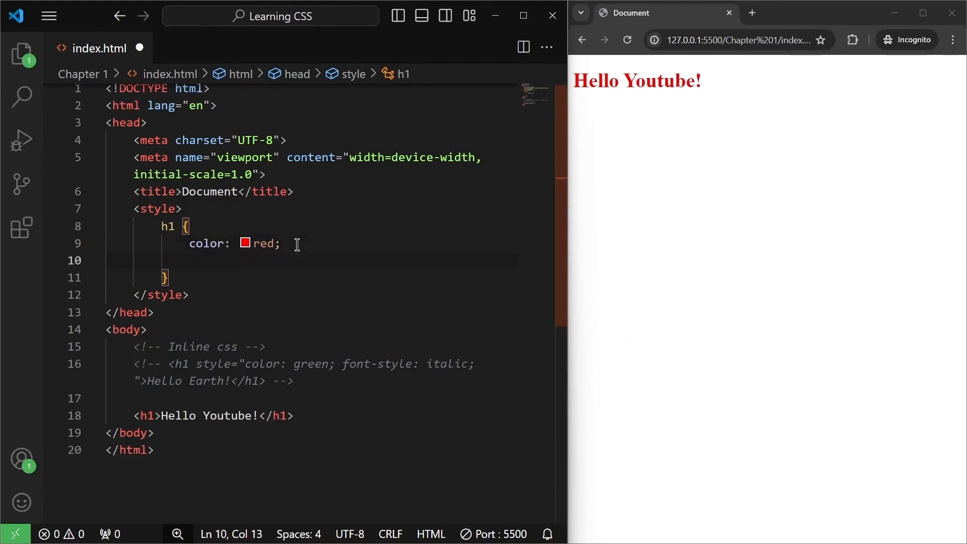
Step: Add font-style: italic; and font-size 30px to the h1 rule, then change the size to 50px
text(font)
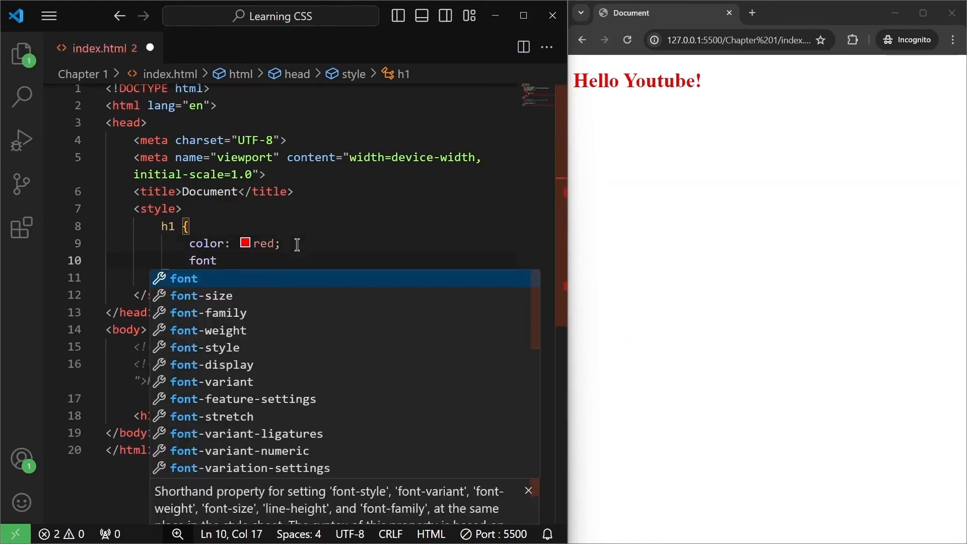
text(-style: italic;)
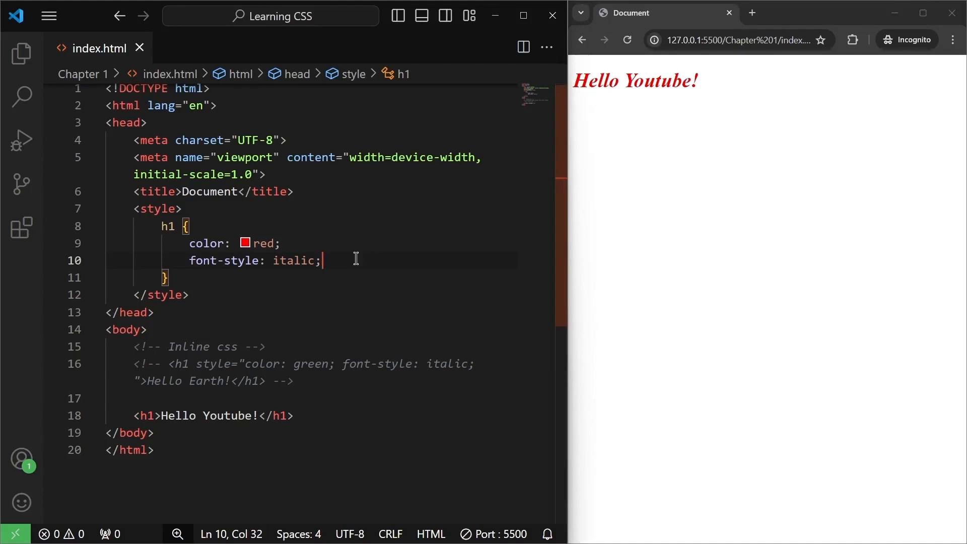
key(Enter)
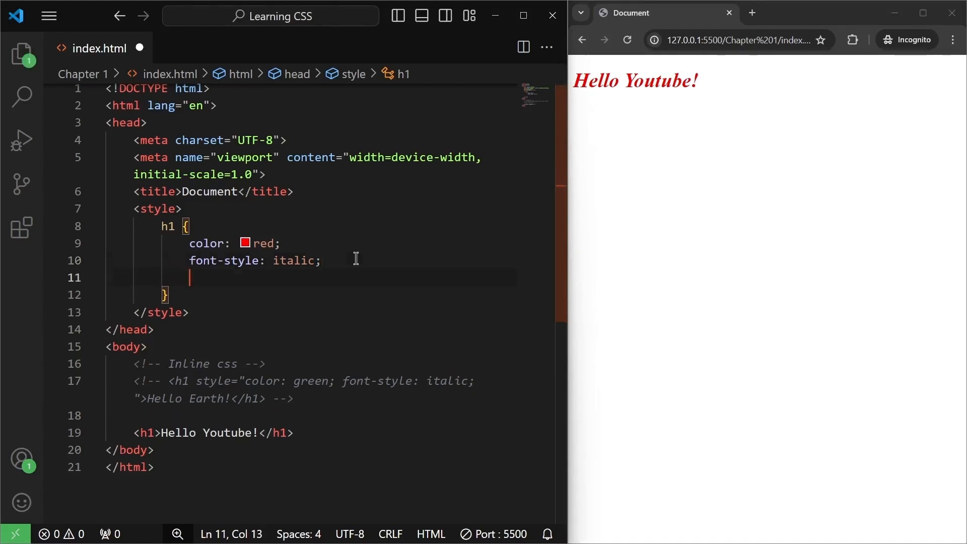
text(font-size:)
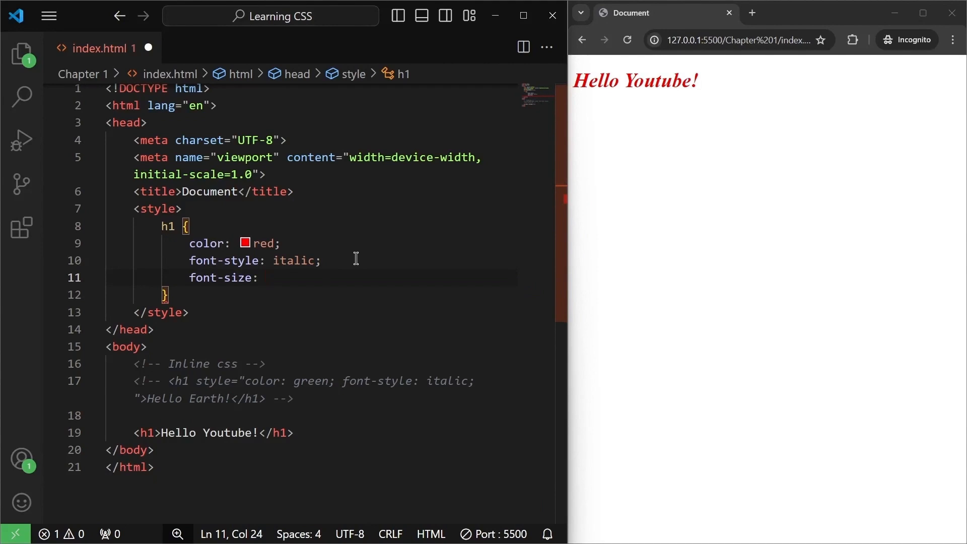
text(30px;)
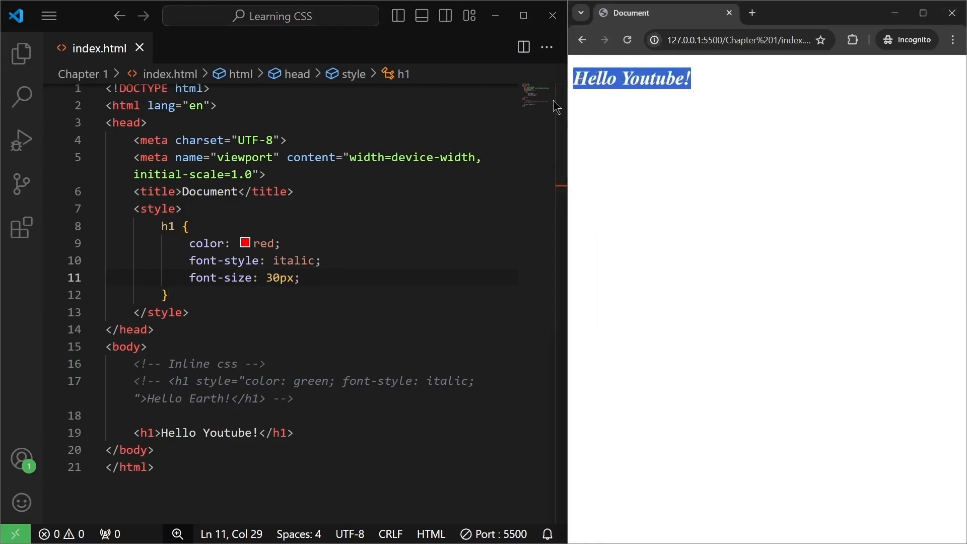
double_click(279, 278)
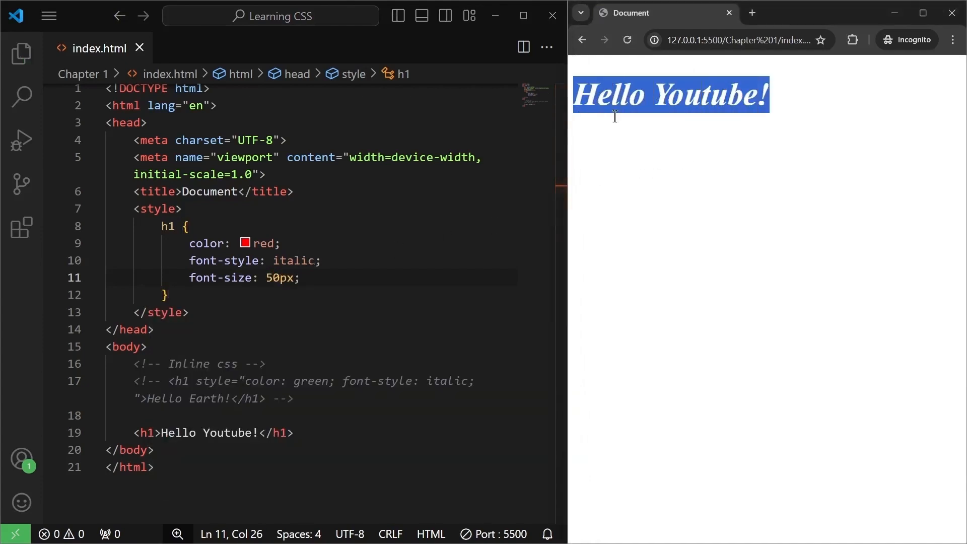
click(788, 128)
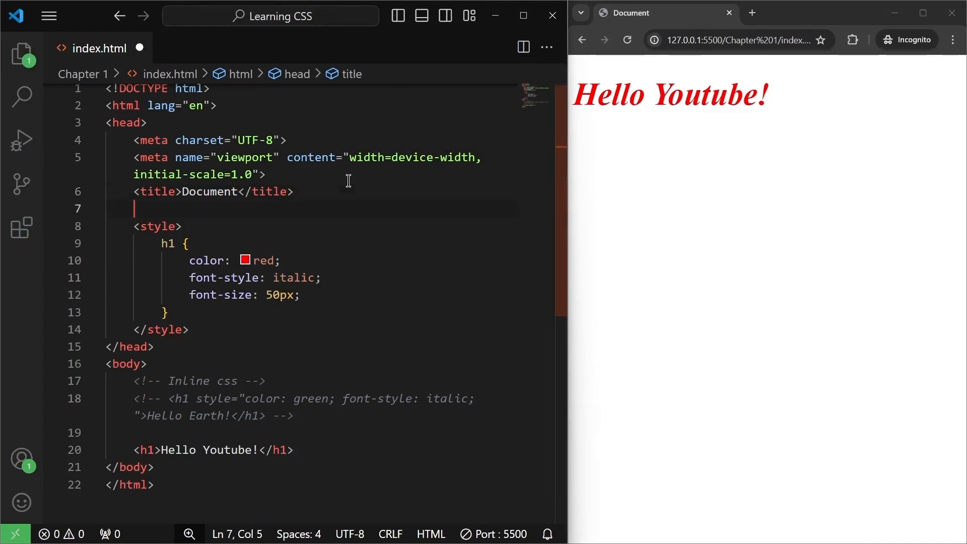
Step: Add an 'Internal CSS' comment above the style block, separated from the title by a blank line
text(Int)
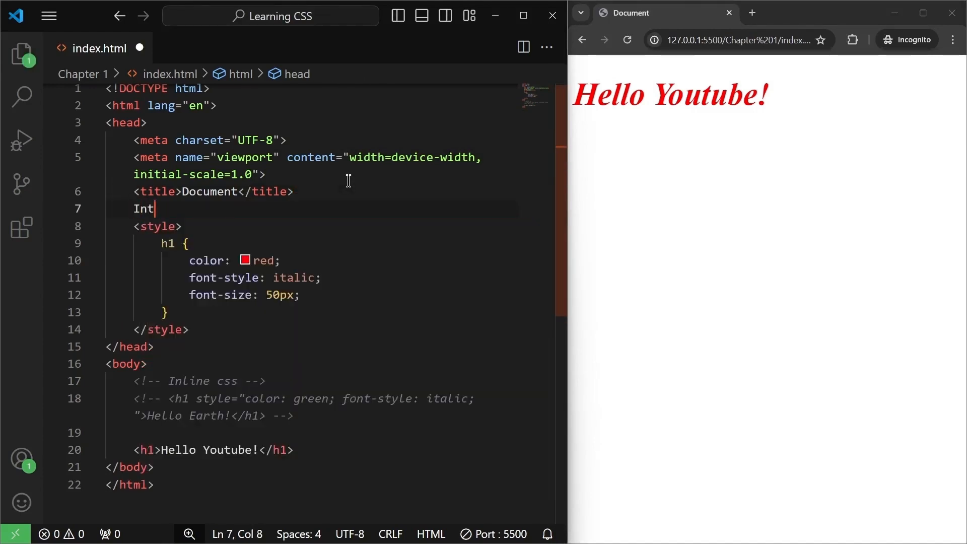
text(ernal CSS -->)
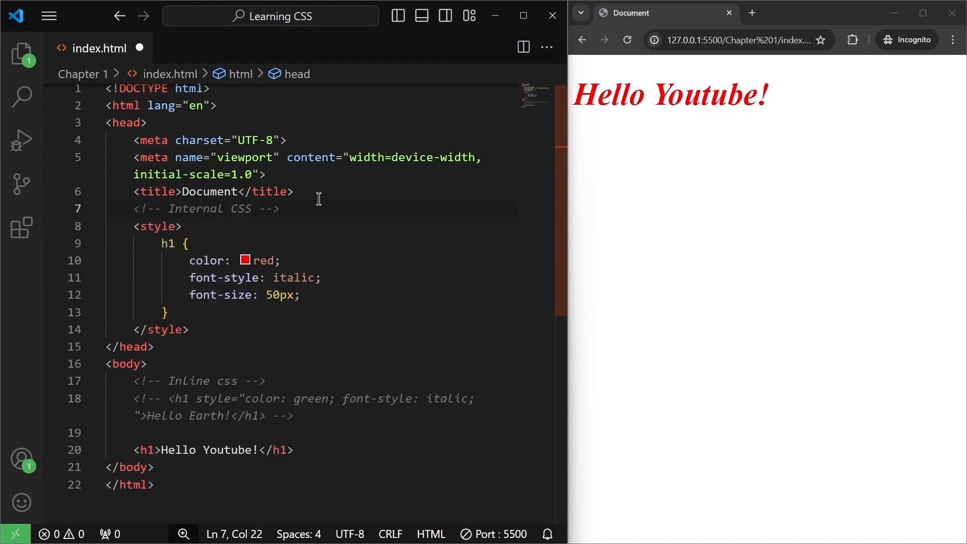
key(Enter)
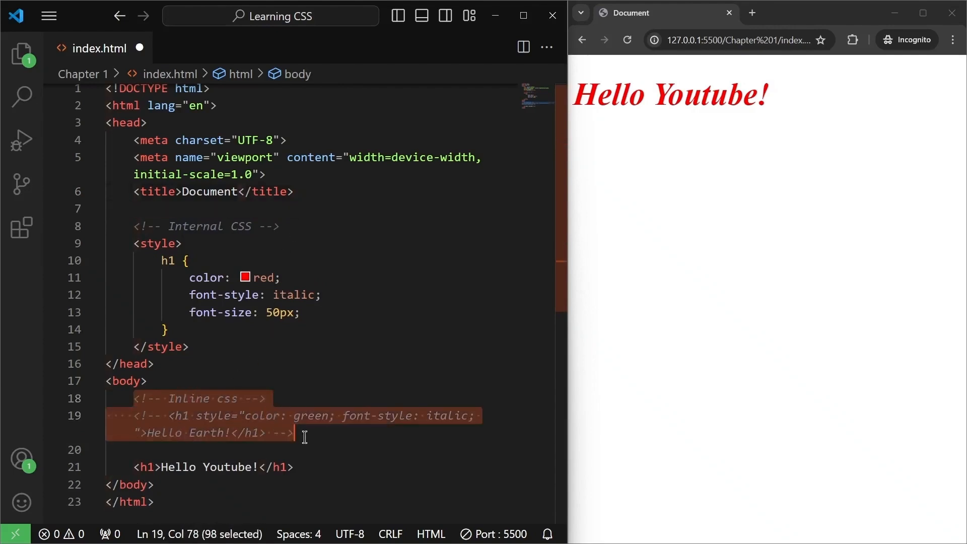
click(279, 417)
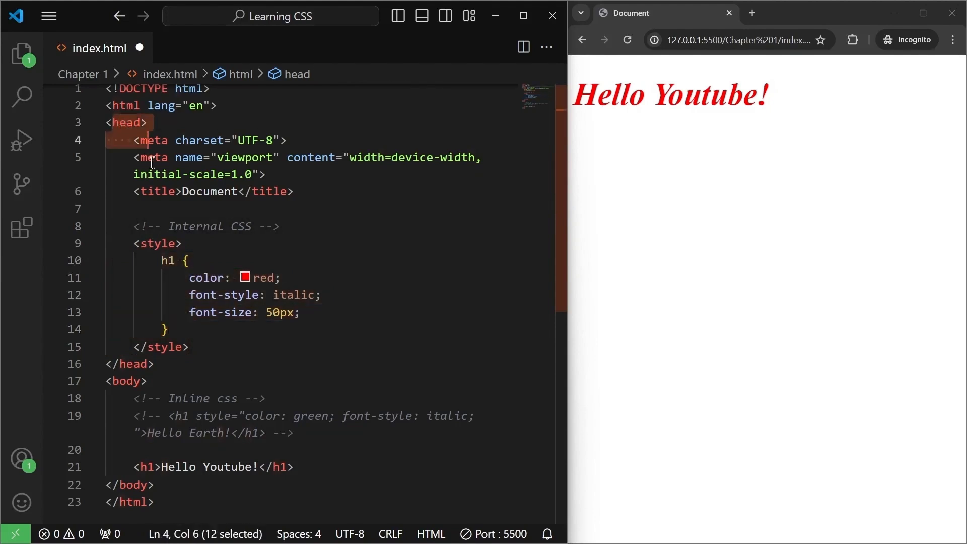
click(192, 347)
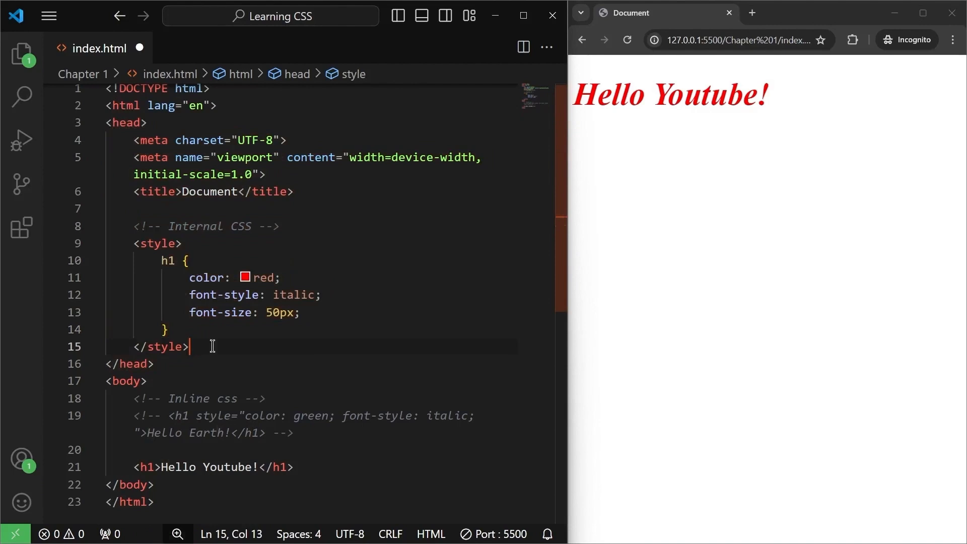
click(449, 272)
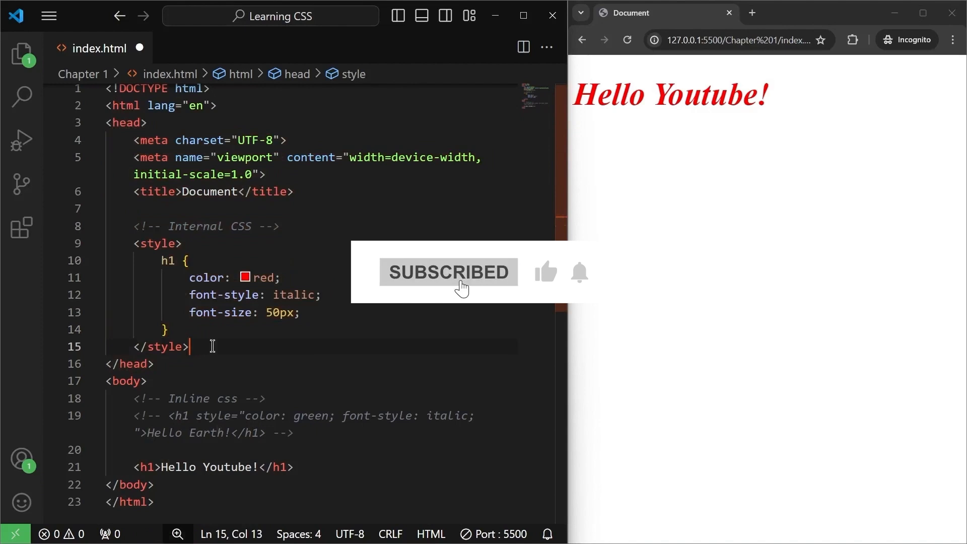